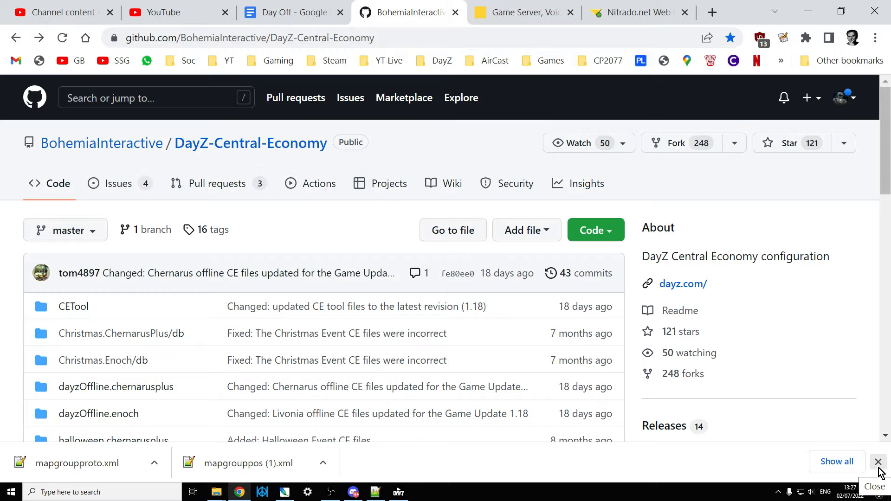
- Dismiss Chrome's finished-downloads bar and browse the repository's event and offline folder listing
left_click(878, 461)
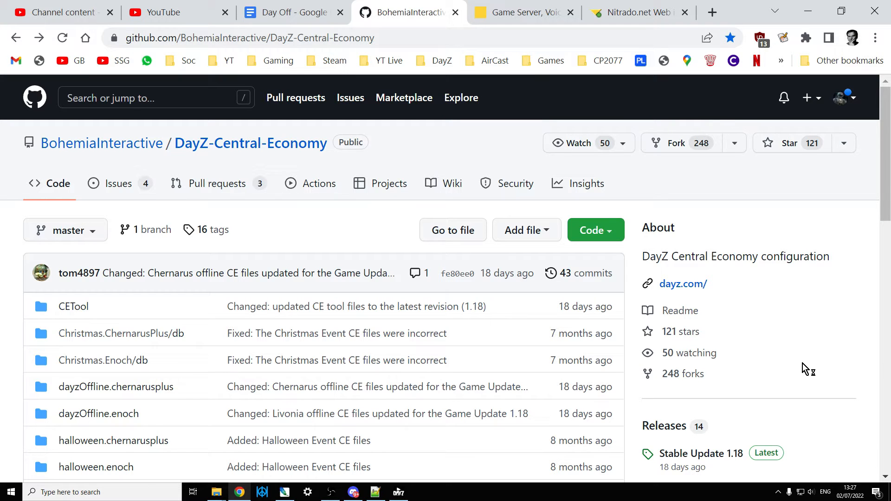
mouse_move(805, 368)
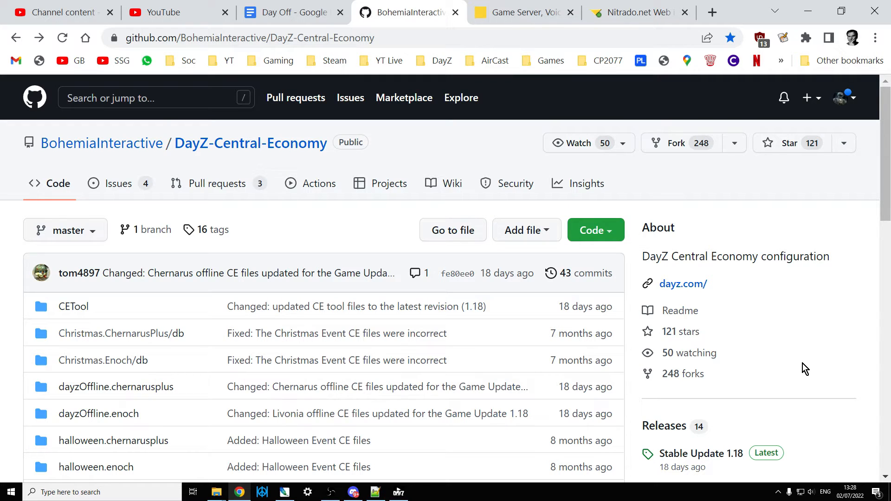
mouse_move(836, 350)
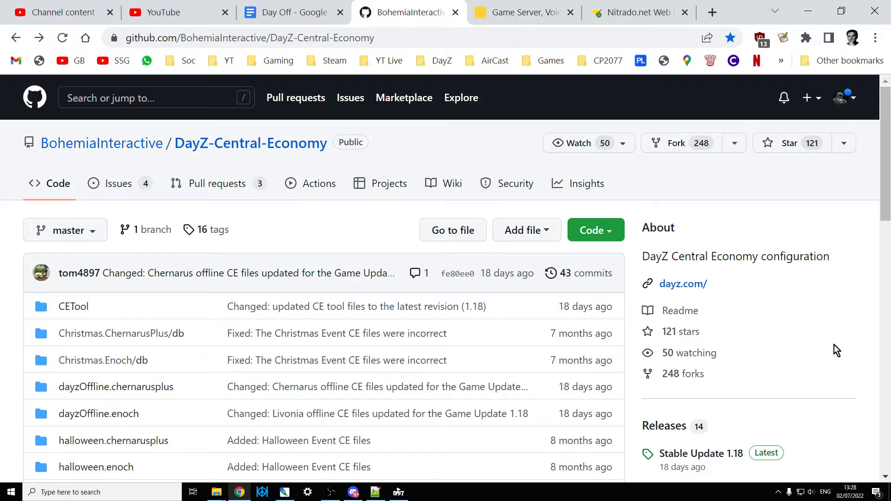
scroll("down", 3)
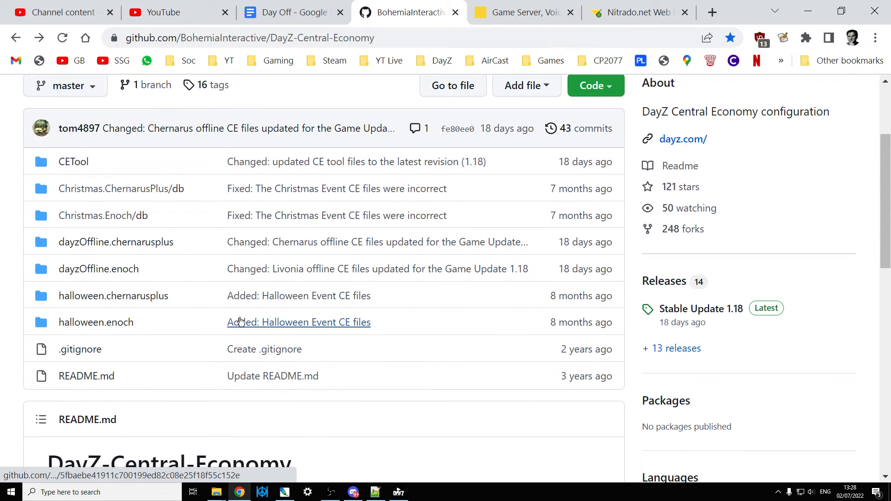
mouse_move(113, 295)
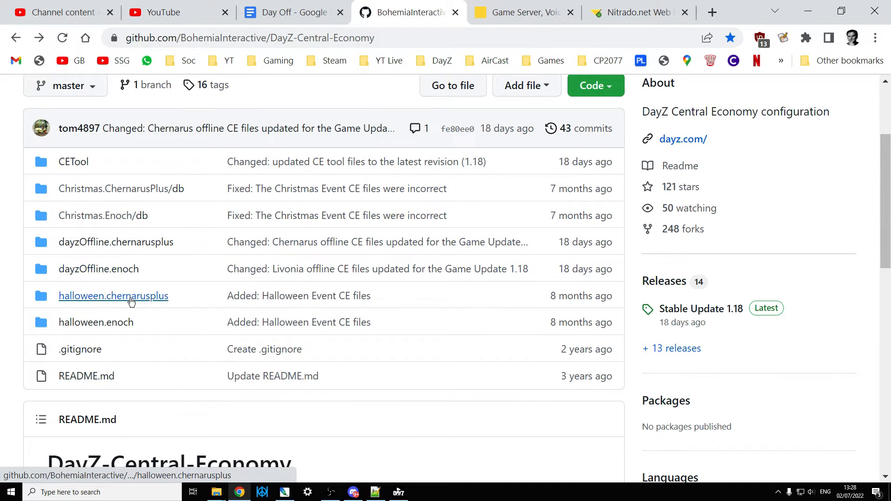
mouse_move(131, 295)
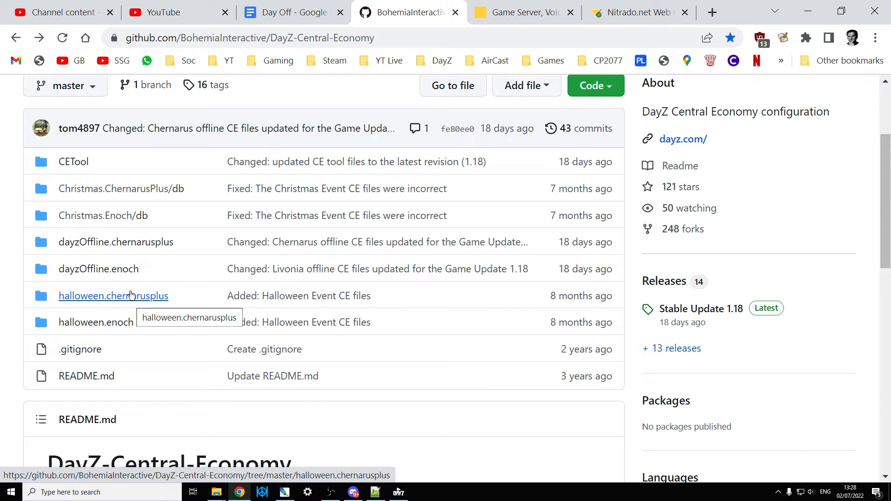
mouse_move(120, 188)
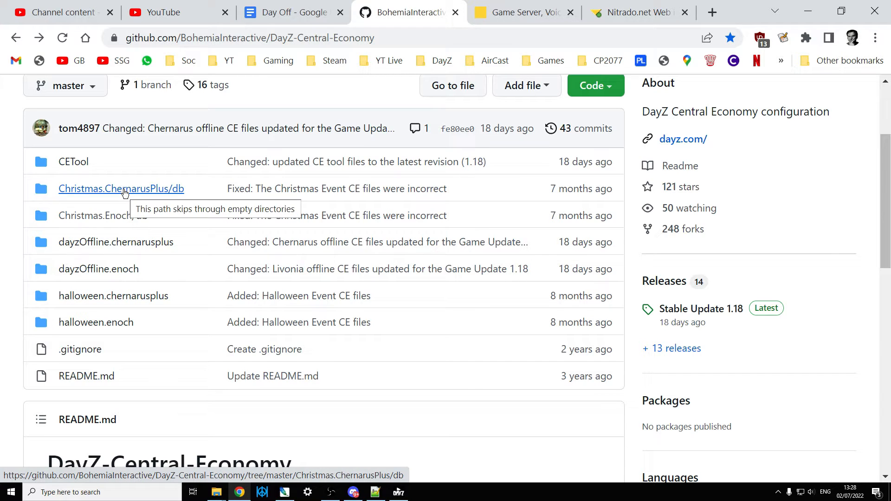
mouse_move(116, 242)
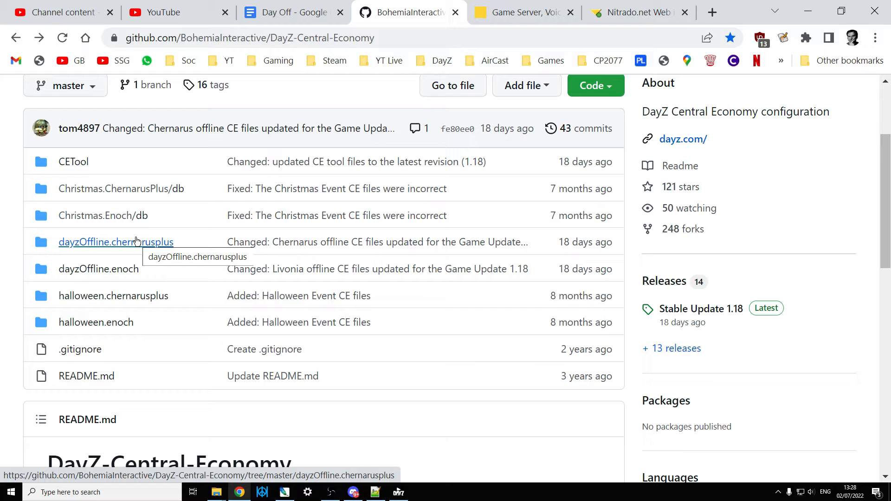
mouse_move(223, 333)
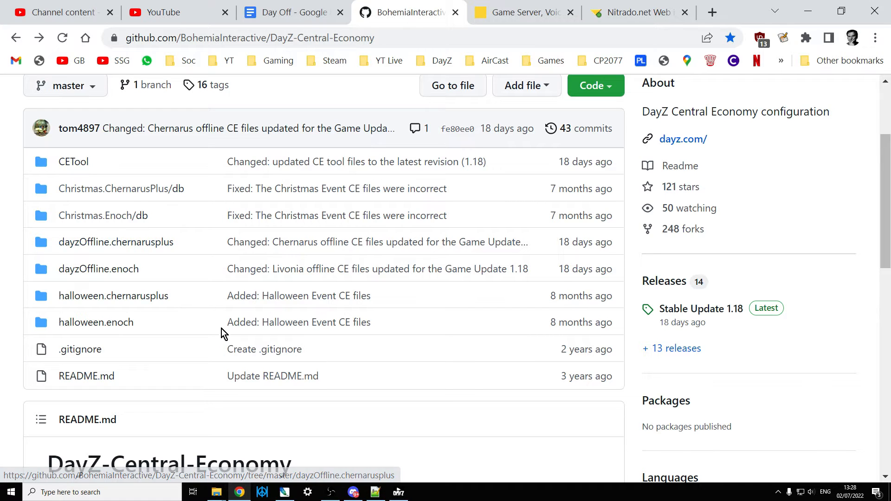
scroll("up", 3)
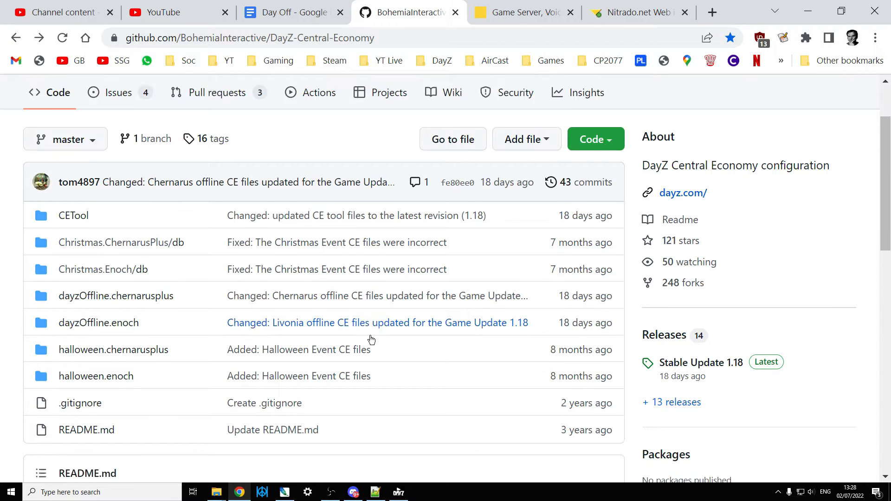
- Go to the repository's Releases list, reach the oldest page and open the DayZ PC Stable Update 1.05 changelog
scroll("down", 3)
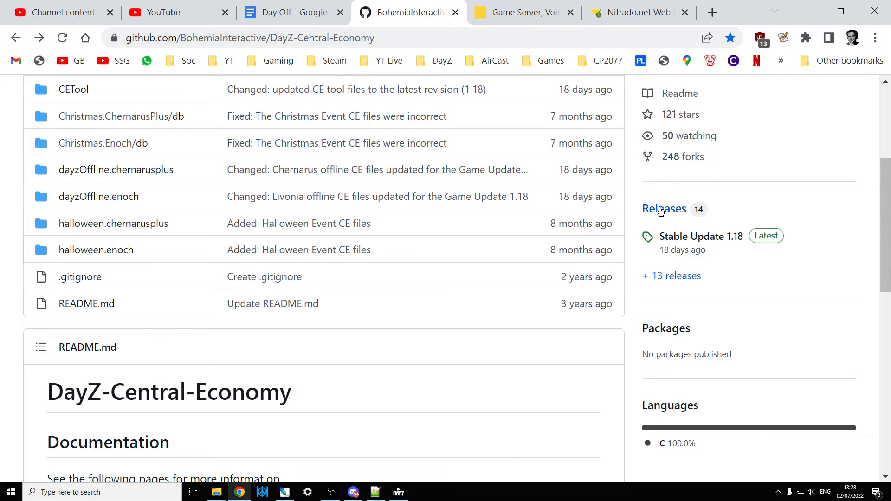
mouse_move(675, 214)
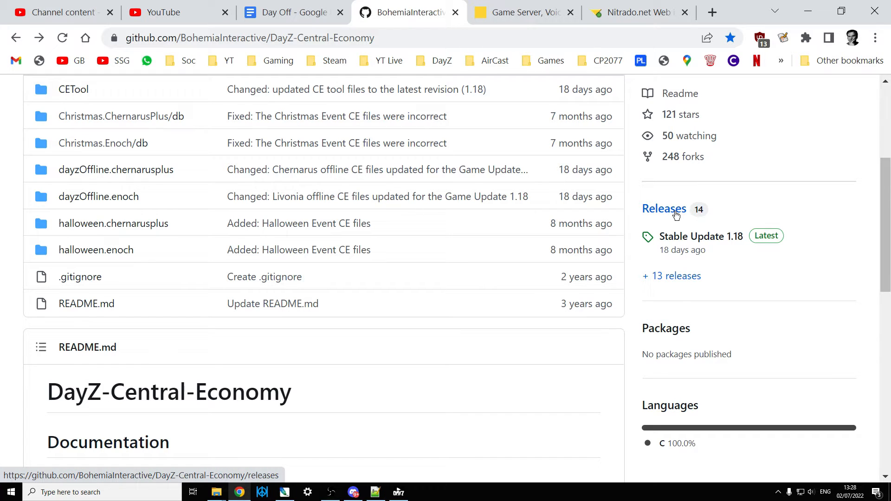
mouse_move(666, 226)
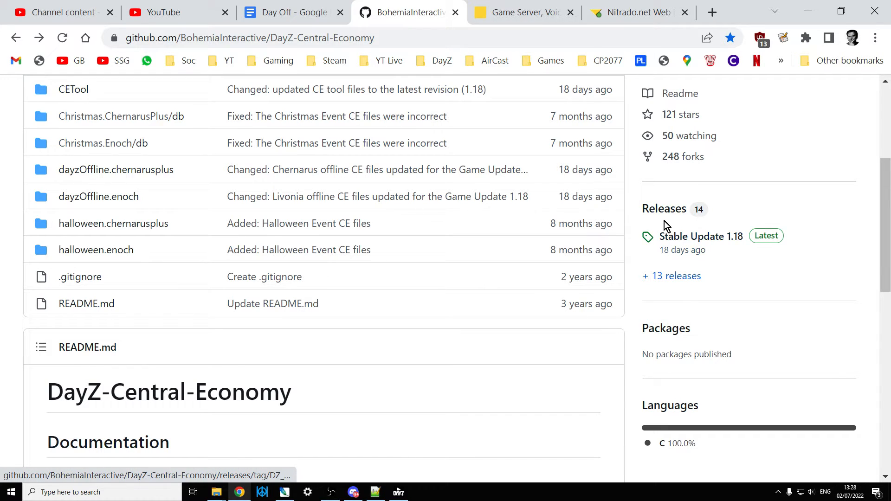
left_click(699, 236)
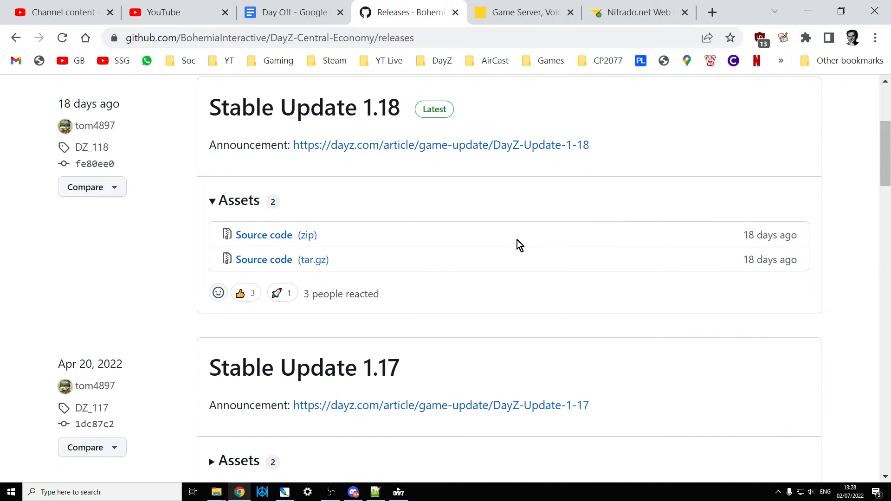
mouse_move(320, 136)
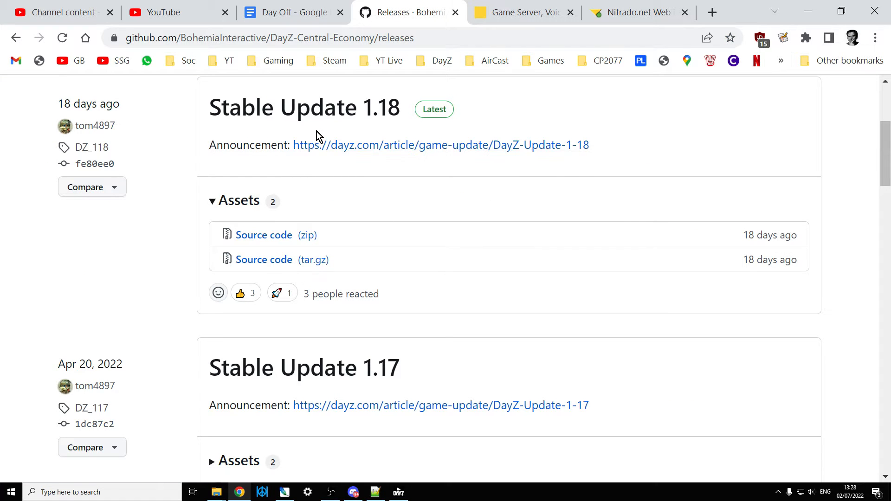
scroll("down", 3)
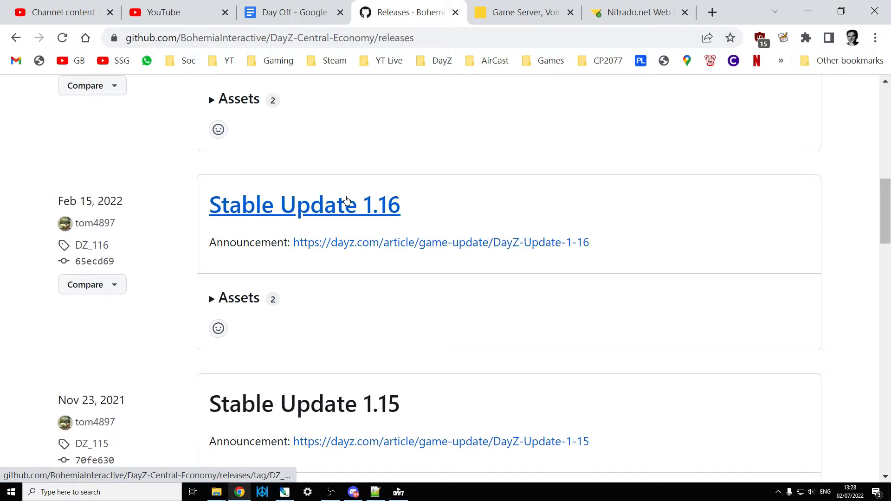
scroll("down", 3)
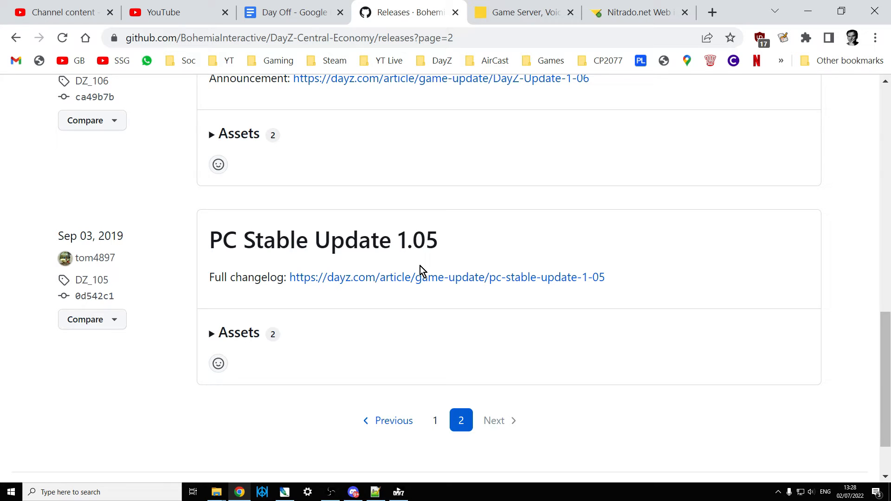
left_click(446, 277)
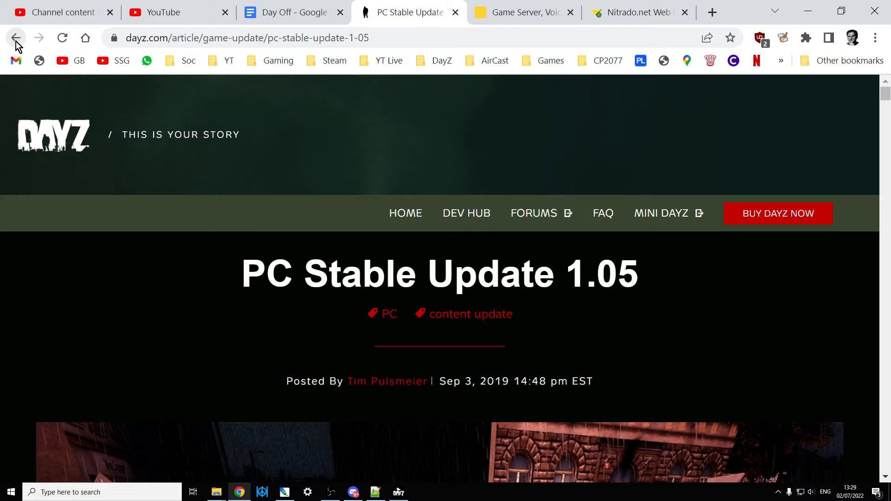
- Back on the second releases page, download the 1.05 release's Source code (zip) asset
left_click(16, 38)
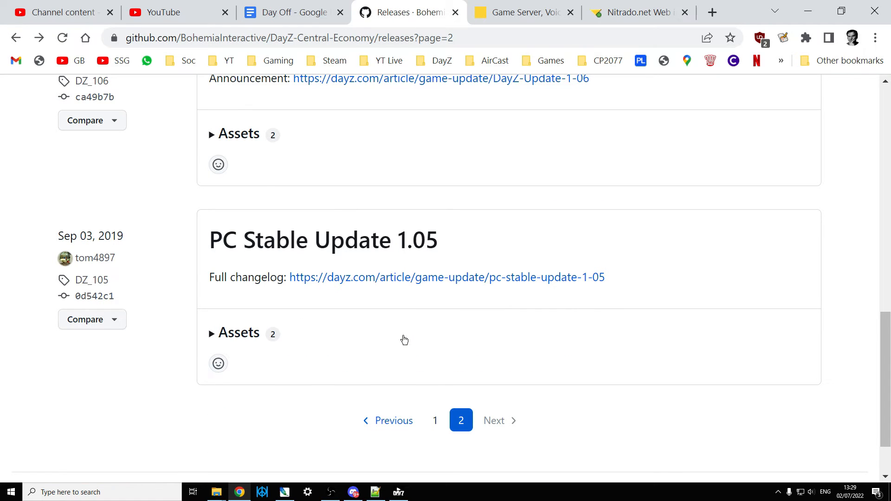
mouse_move(272, 247)
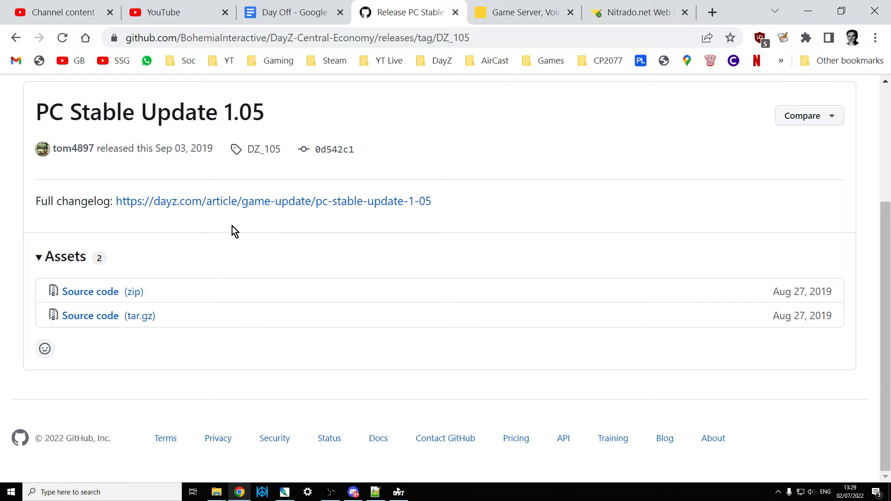
mouse_move(90, 291)
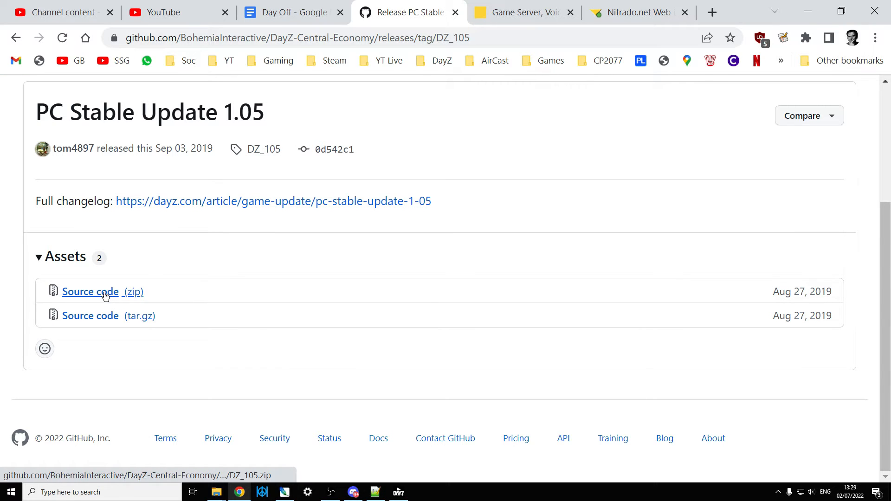
left_click(90, 291)
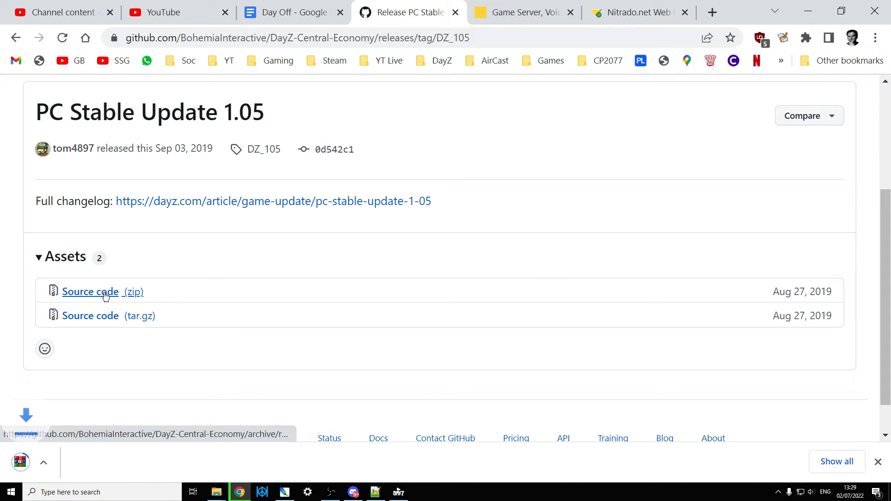
left_click(90, 291)
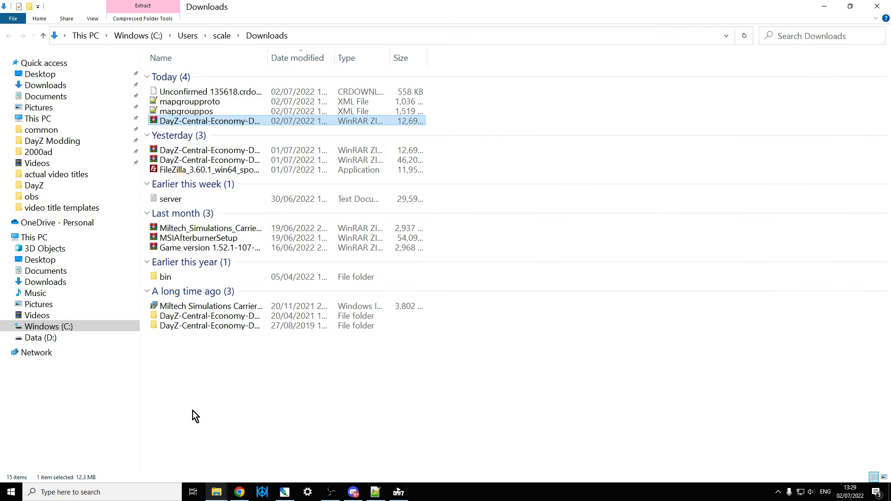
- Extract the DayZ-Central-Economy-DZ_105 zip with WinRAR and go into its dayzOffline.chernarusplus folder
right_click(208, 121)
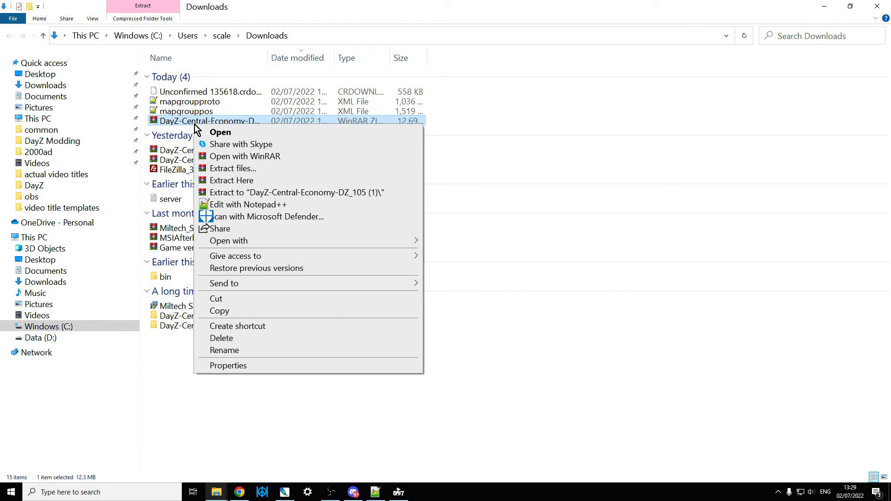
left_click(231, 180)
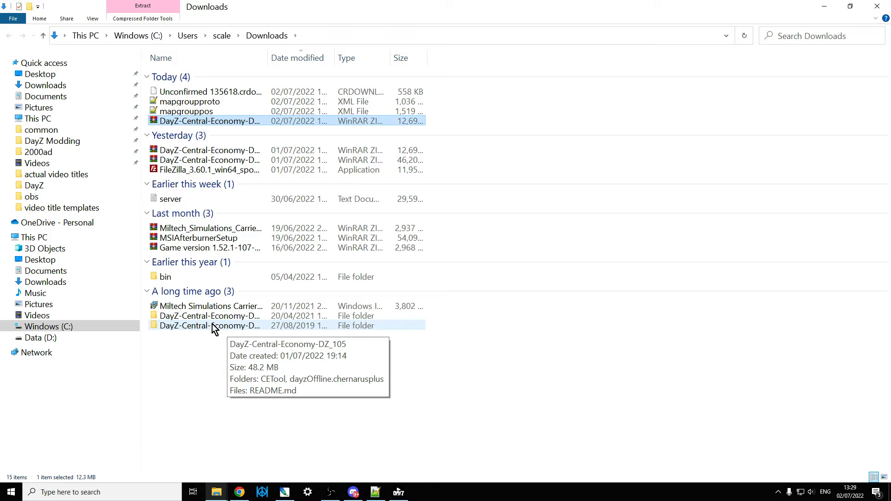
double_click(209, 325)
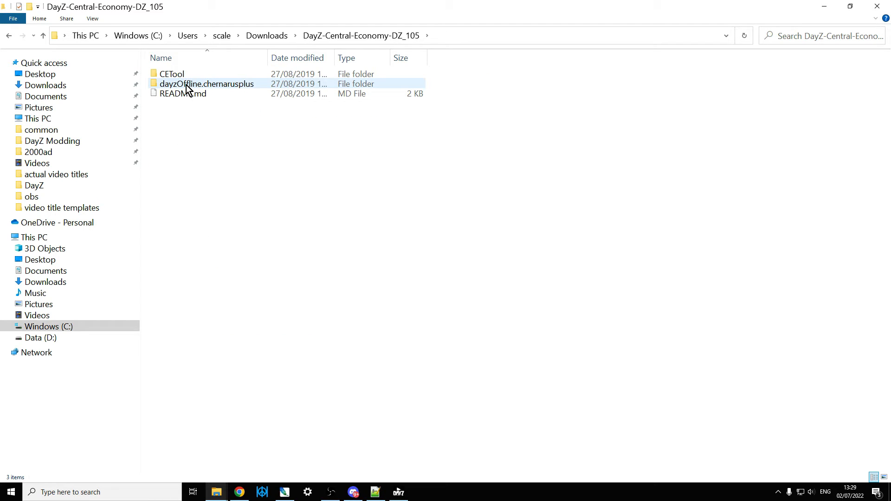
mouse_move(293, 87)
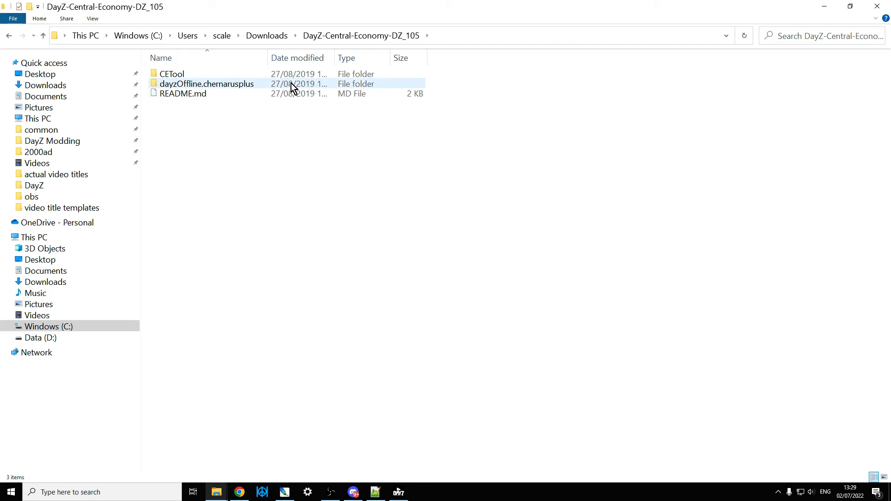
mouse_move(221, 89)
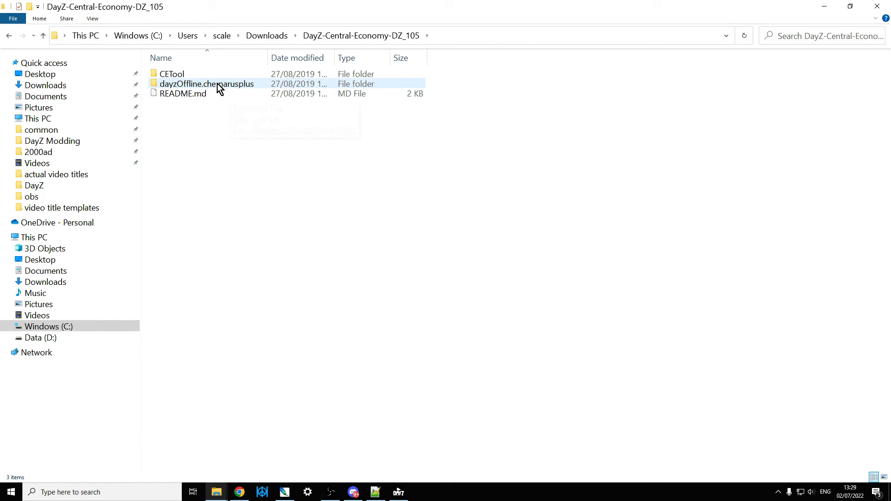
double_click(207, 83)
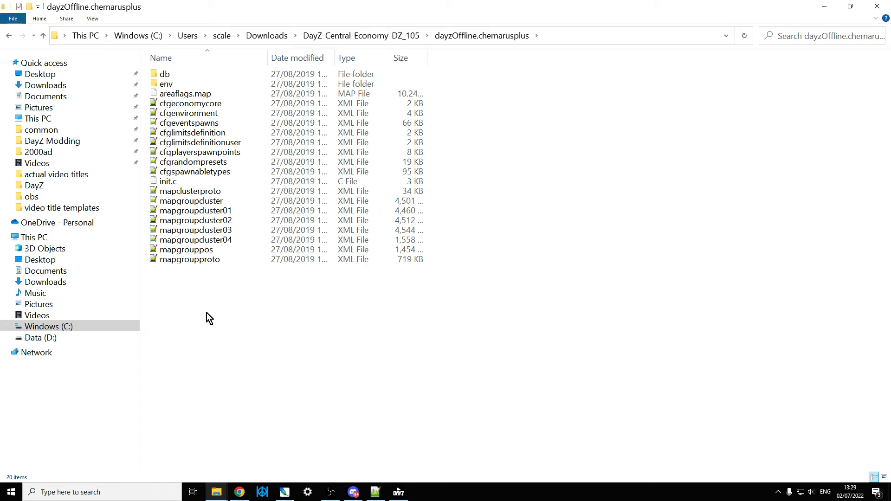
mouse_move(173, 320)
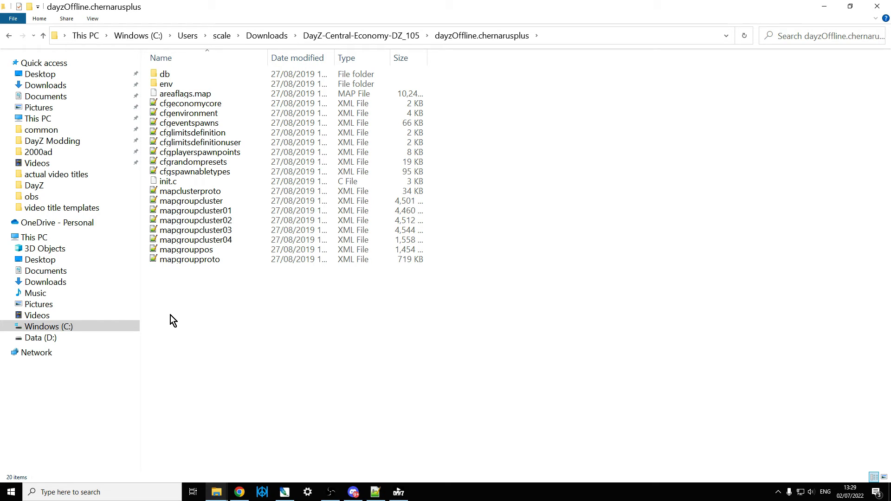
mouse_move(207, 374)
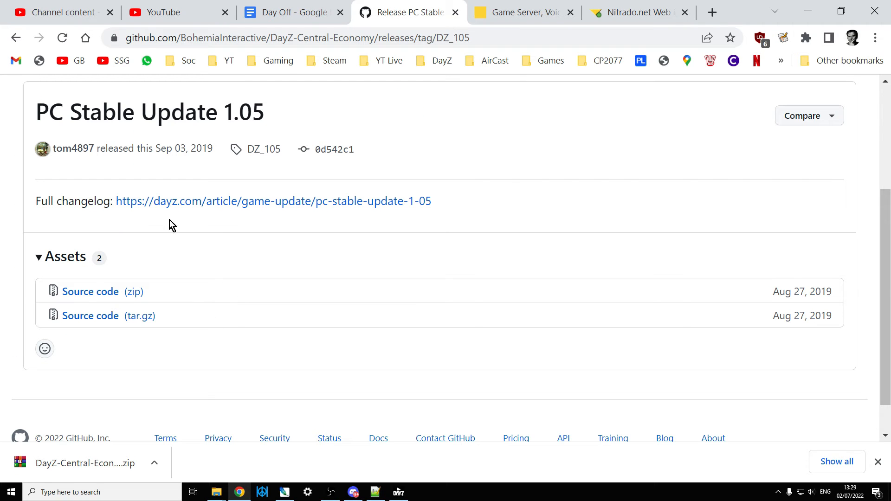
- Go back from the 1.05 release to the DayZ-Central-Economy main page, down to its Releases section
left_click(16, 38)
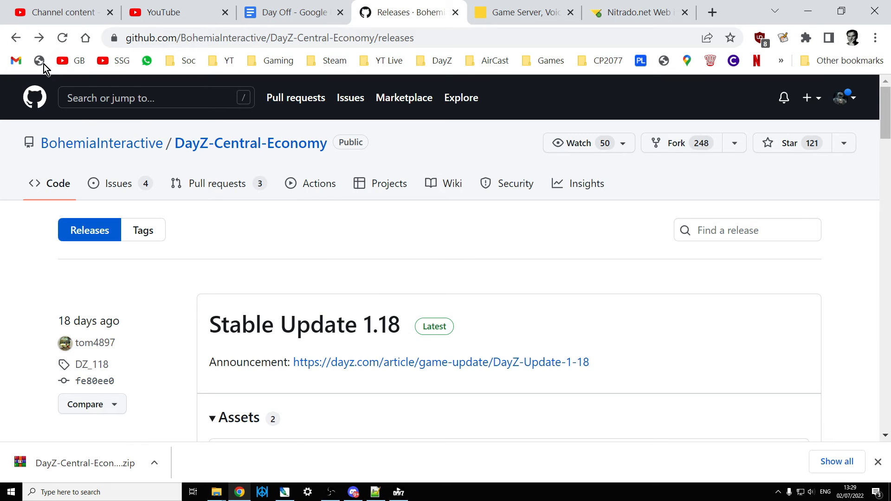
left_click(250, 143)
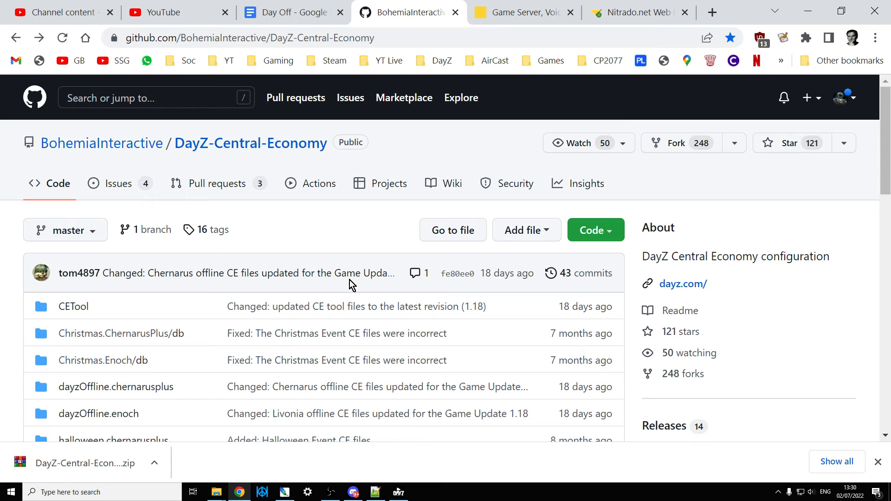
mouse_move(312, 54)
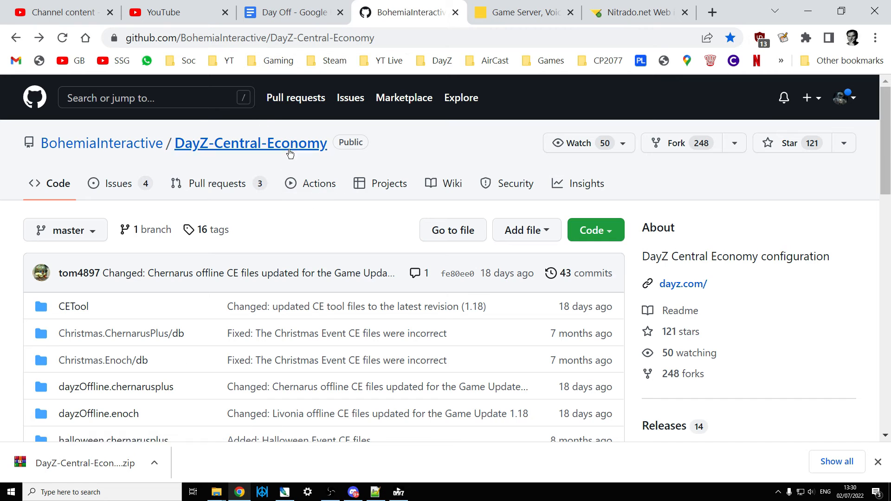
scroll("down", 3)
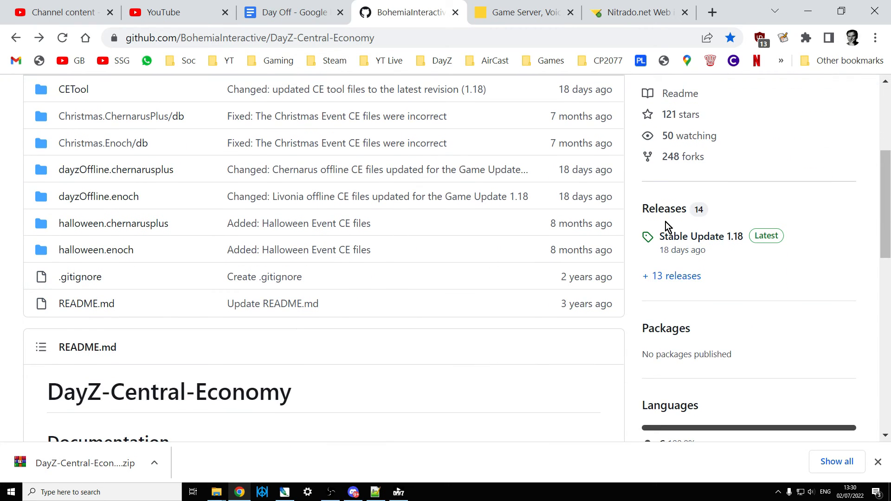
mouse_move(663, 208)
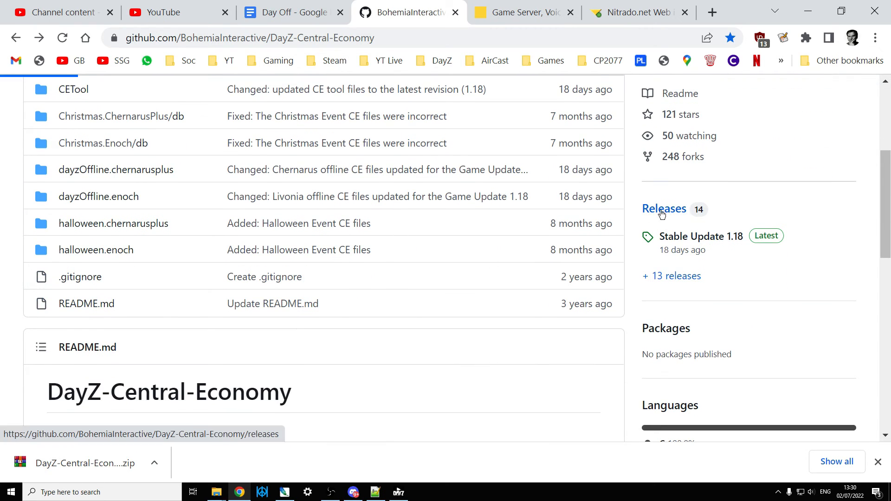
- Browse the releases list through older entries and the 1.15 announcement, ending at the top with 1.18 Latest
left_click(664, 209)
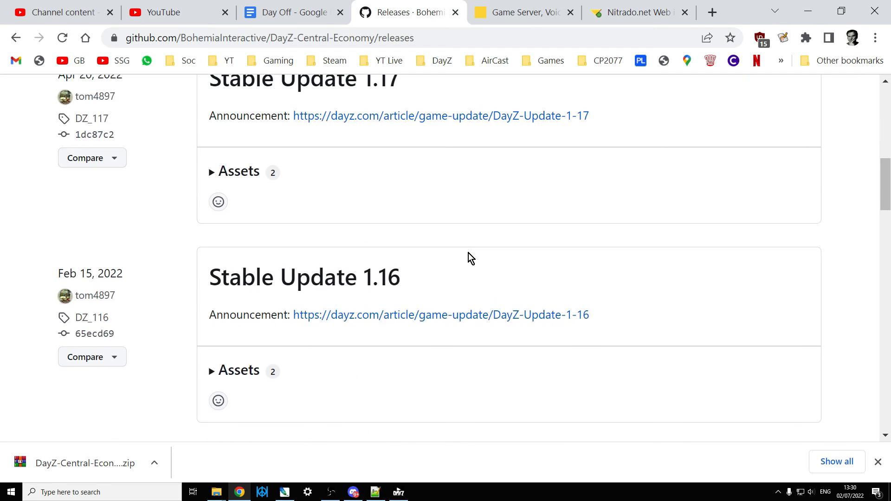
scroll("down", 3)
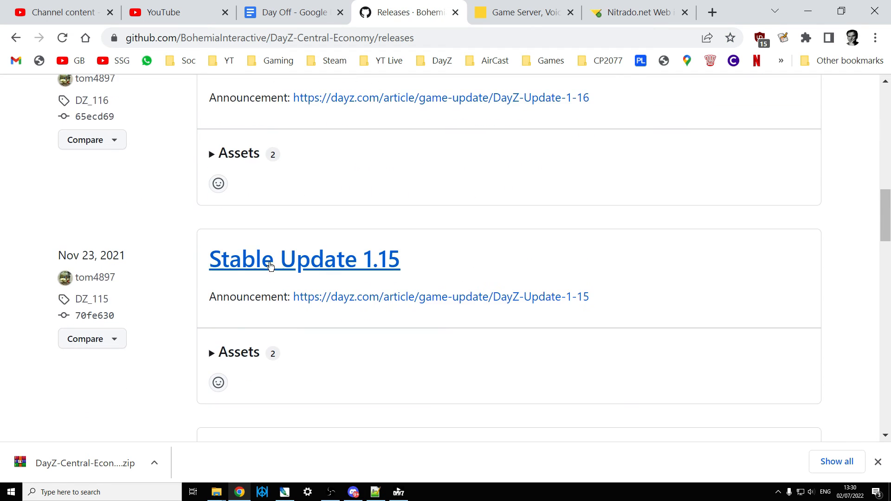
mouse_move(292, 259)
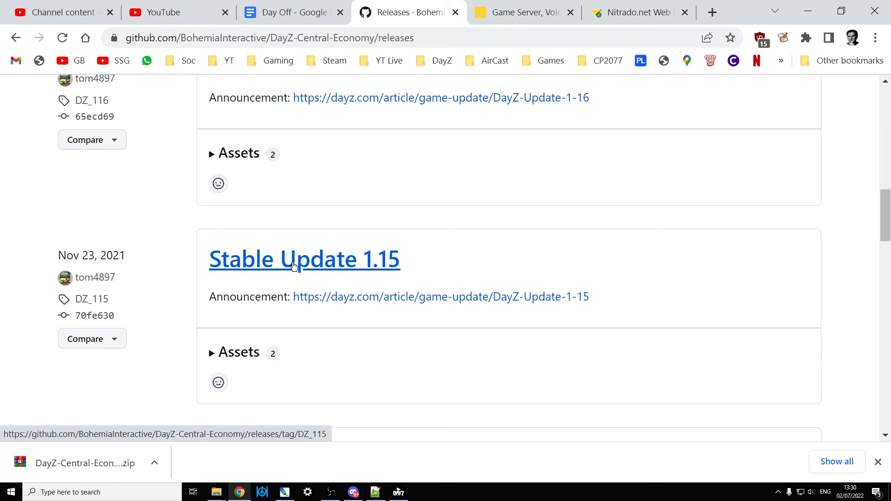
mouse_move(370, 300)
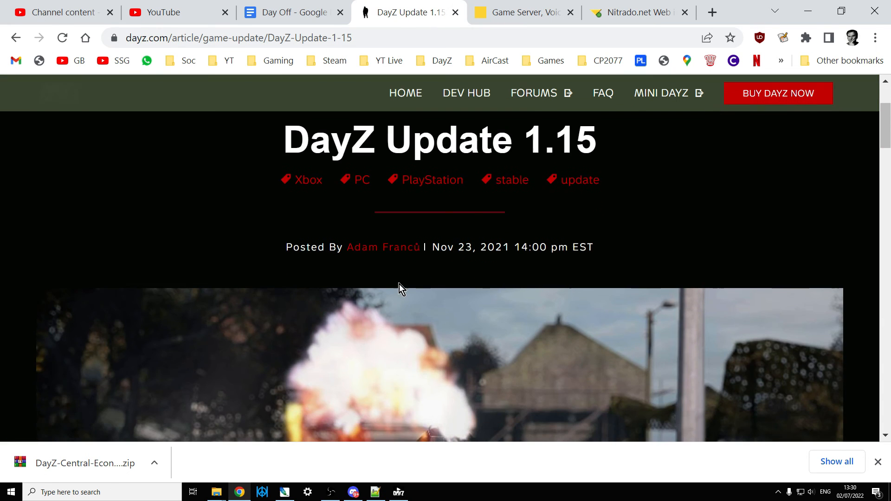
scroll("down", 3)
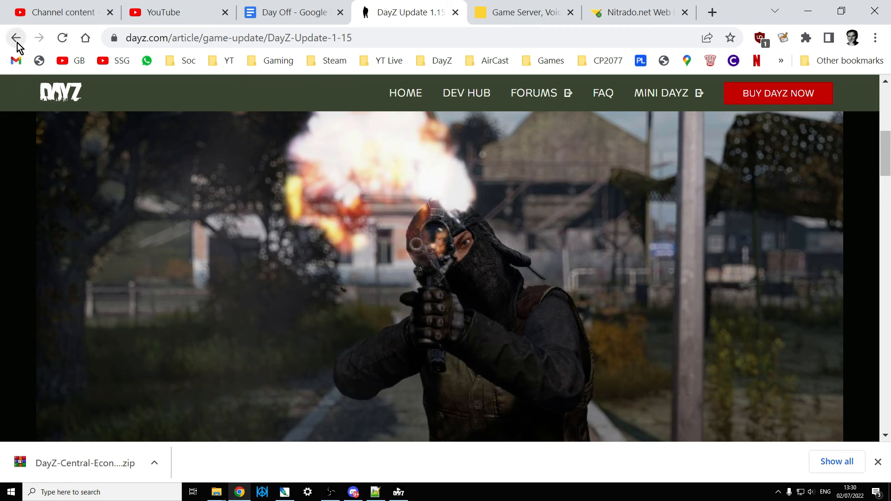
left_click(16, 37)
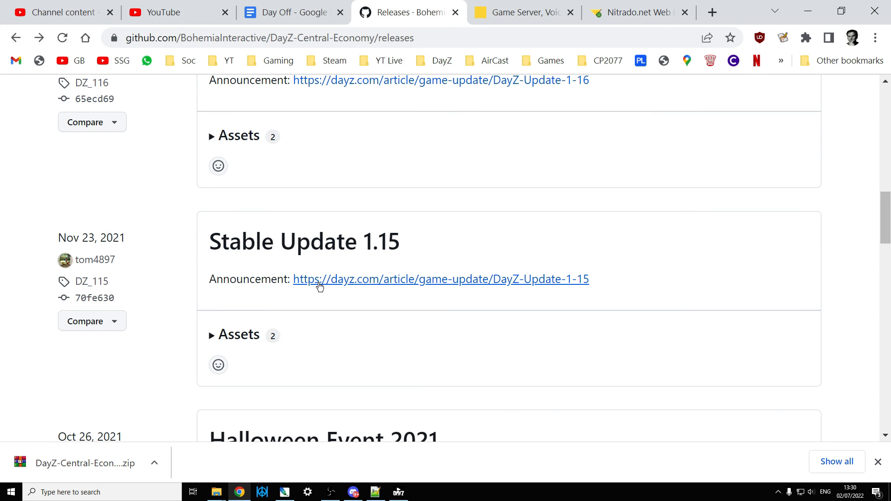
scroll("up", 3)
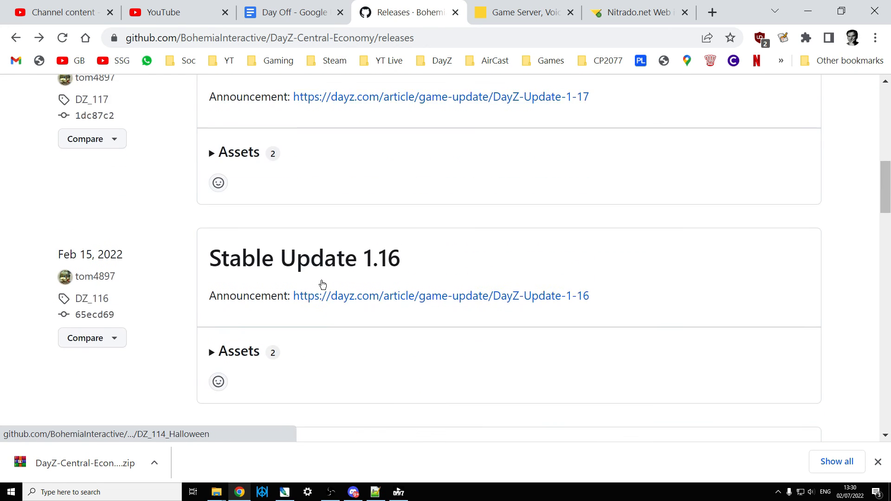
scroll("up", 3)
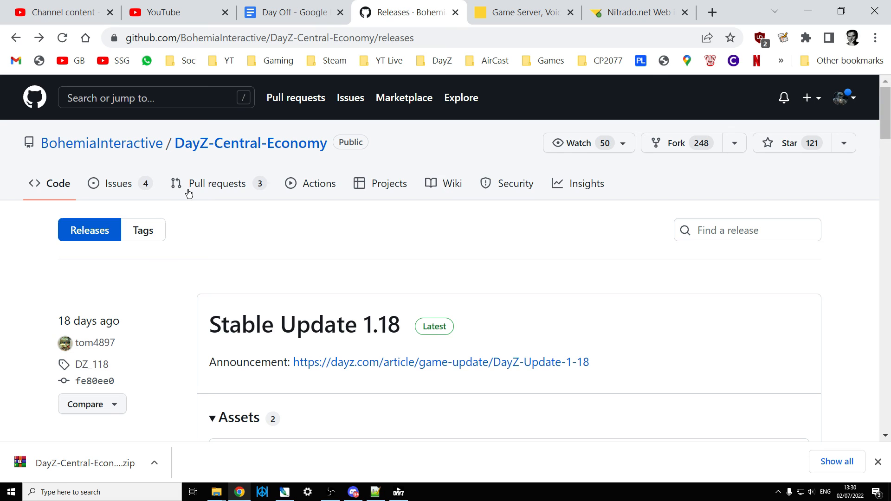